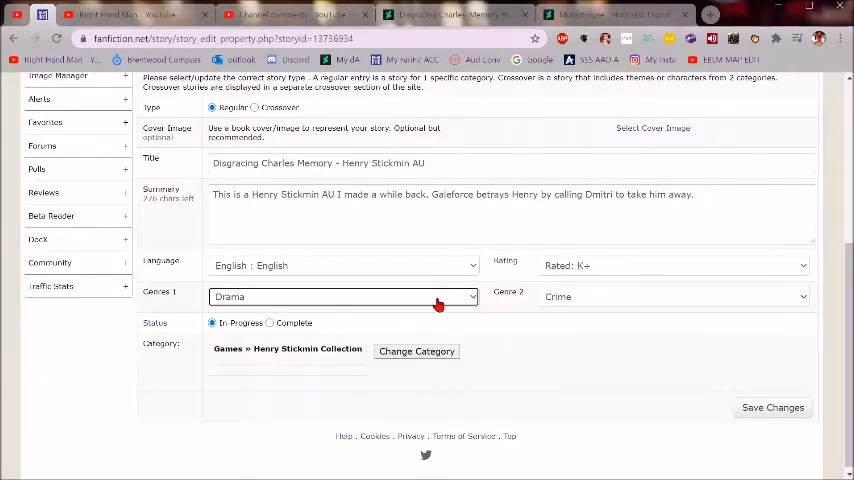
Step: Set the story's genres to Tragedy and save the updated story properties
click(344, 296)
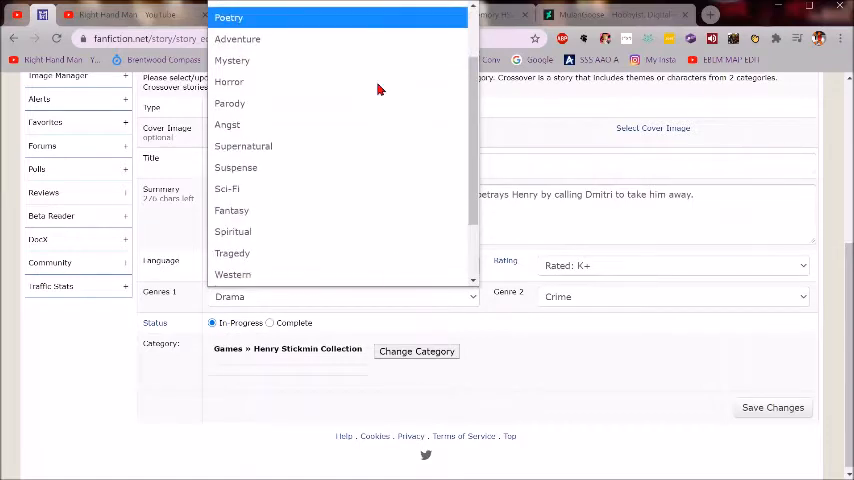
click(232, 252)
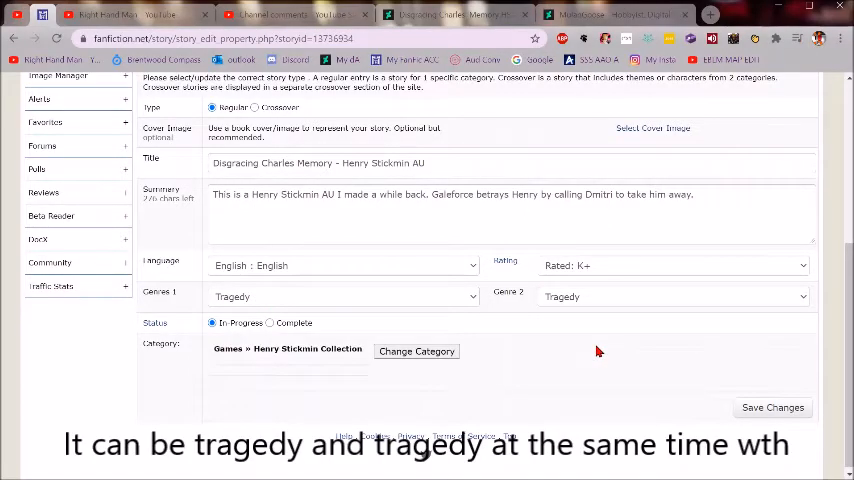
click(772, 408)
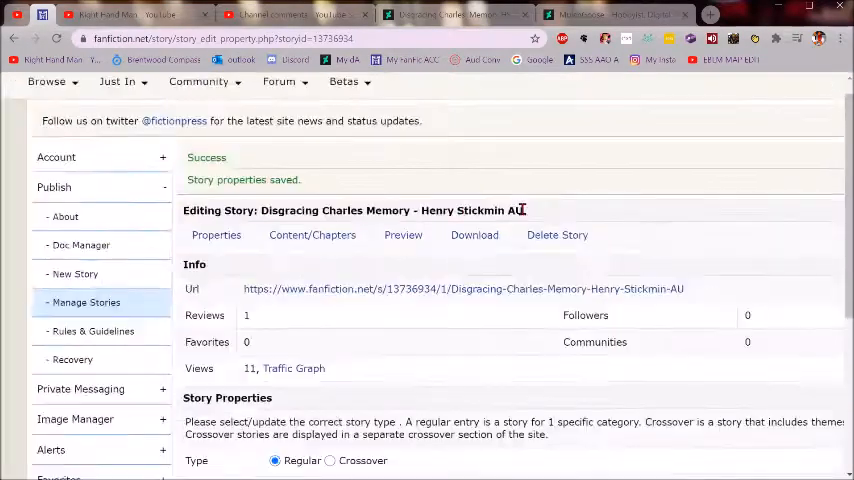
Step: Move down the Manage Stories page and go to Account > Settings
scroll(down, 3)
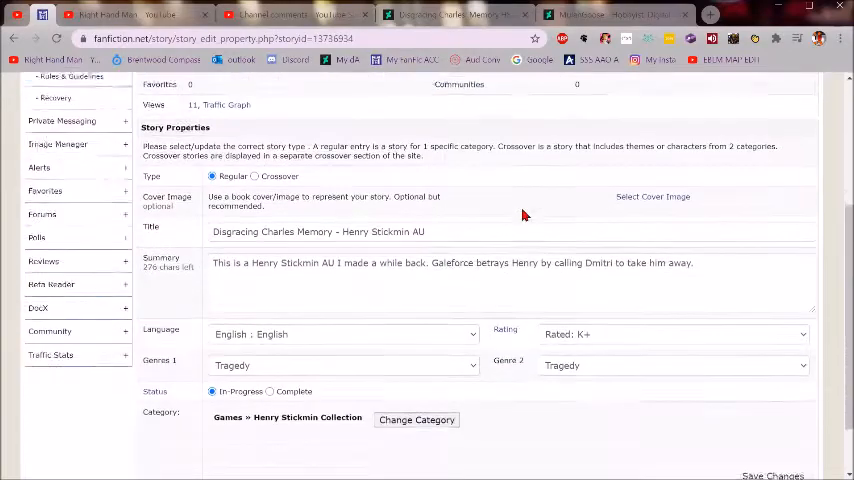
scroll(down, 3)
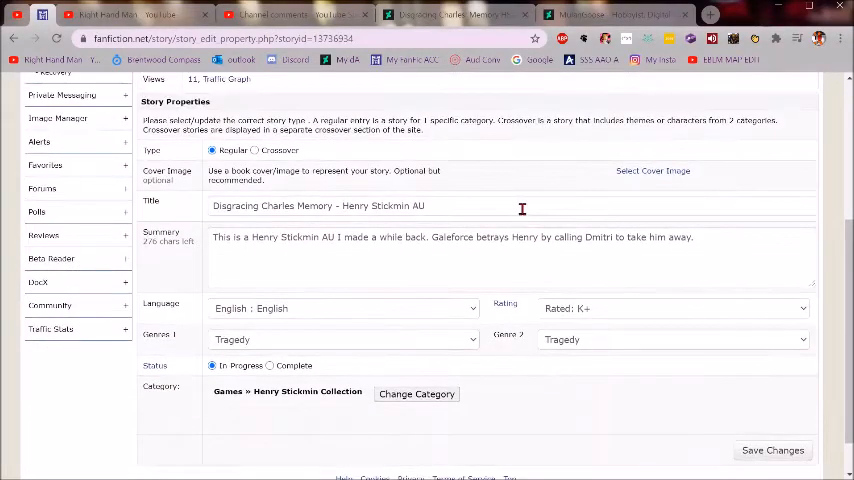
click(772, 450)
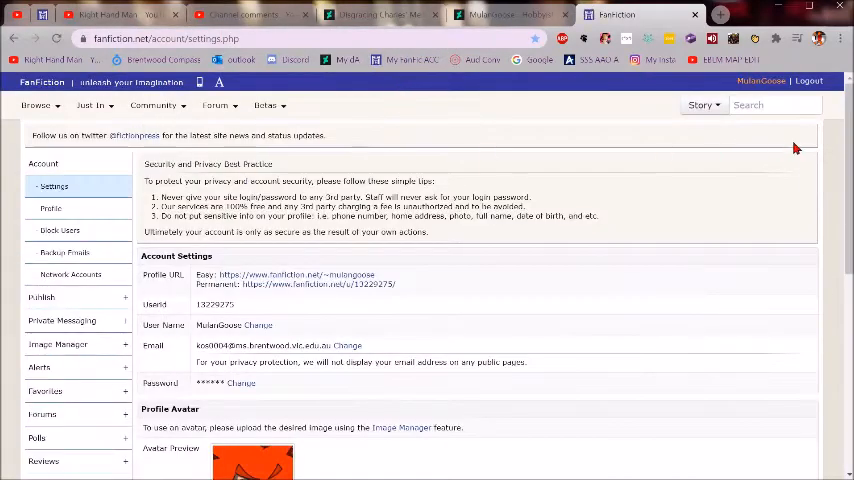
Step: Search the site's stories for 'henry'
text(henry)
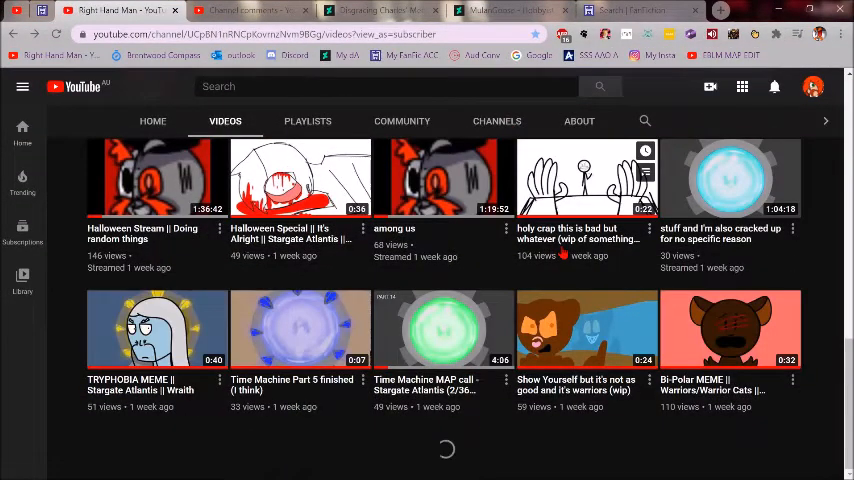
Step: Browse down the channel's uploads toward the Valiant Hero AU / Henry Stickmin video
scroll(down, 3)
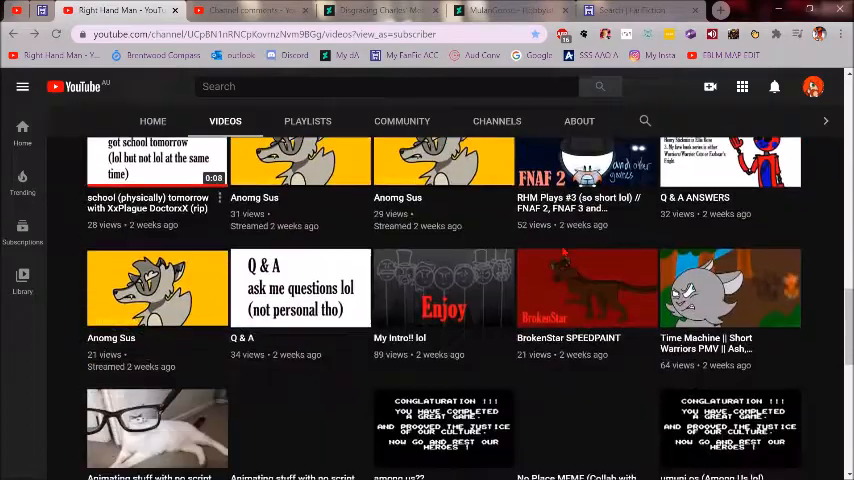
scroll(down, 3)
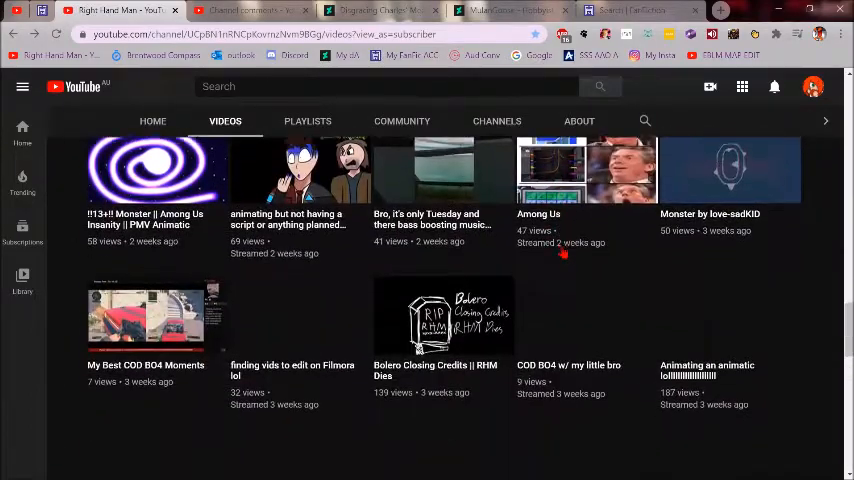
scroll(down, 3)
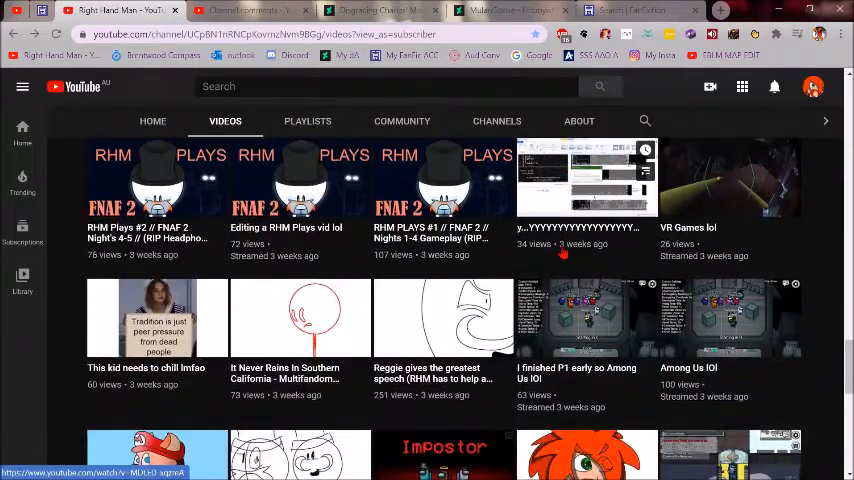
scroll(down, 3)
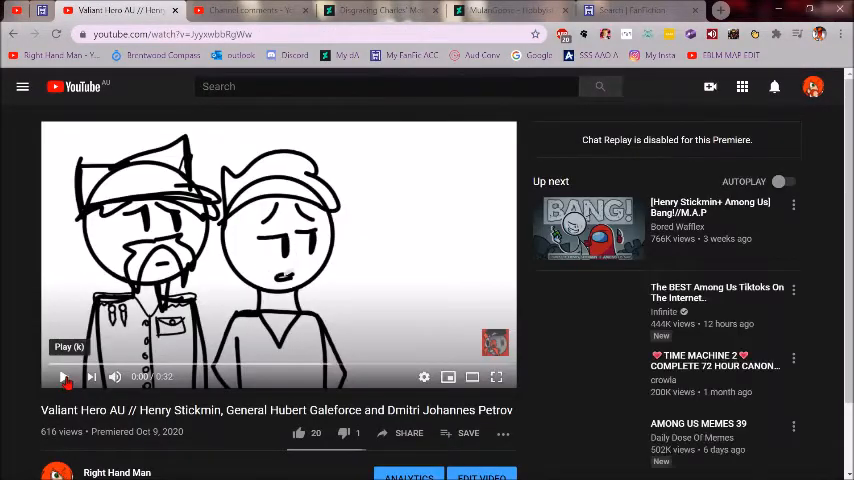
Step: Return to the Right Hand Man channel's Videos grid and browse its uploads
scroll(down, 3)
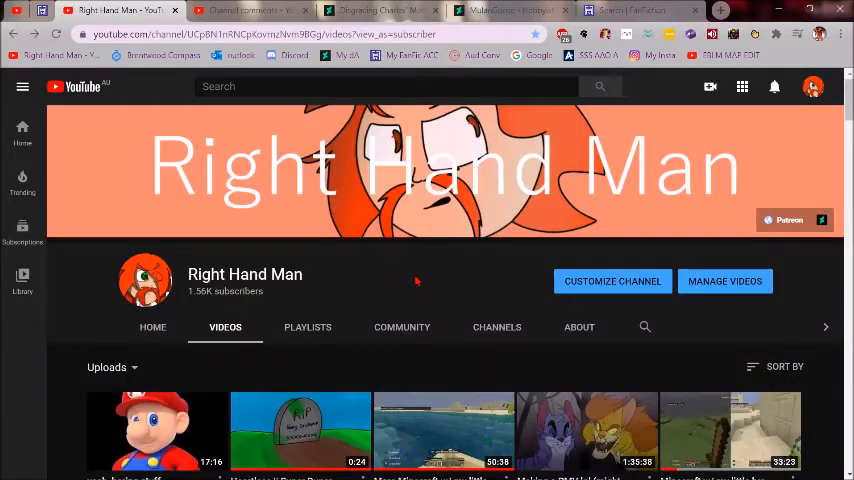
scroll(down, 3)
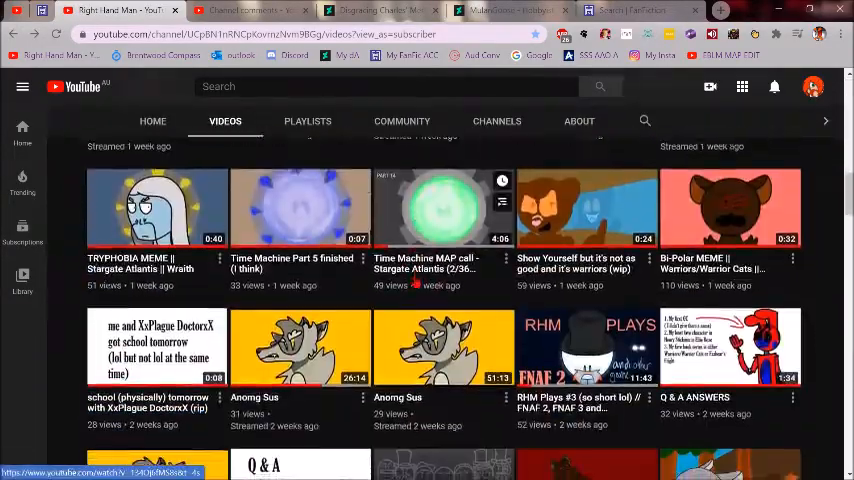